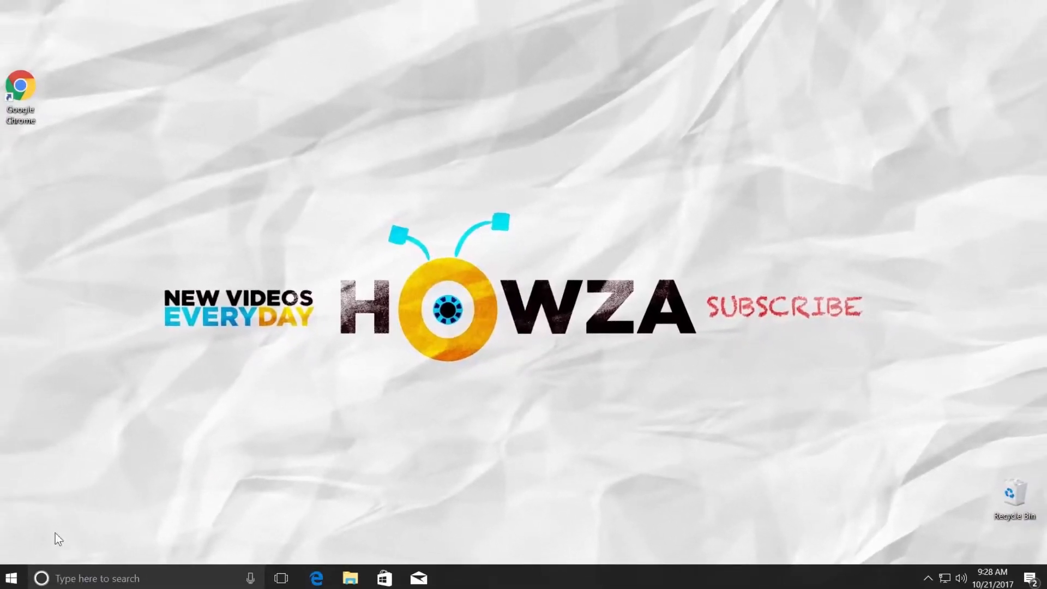
# Step: Bring up the Start menu from the taskbar
pyautogui.click(11, 579)
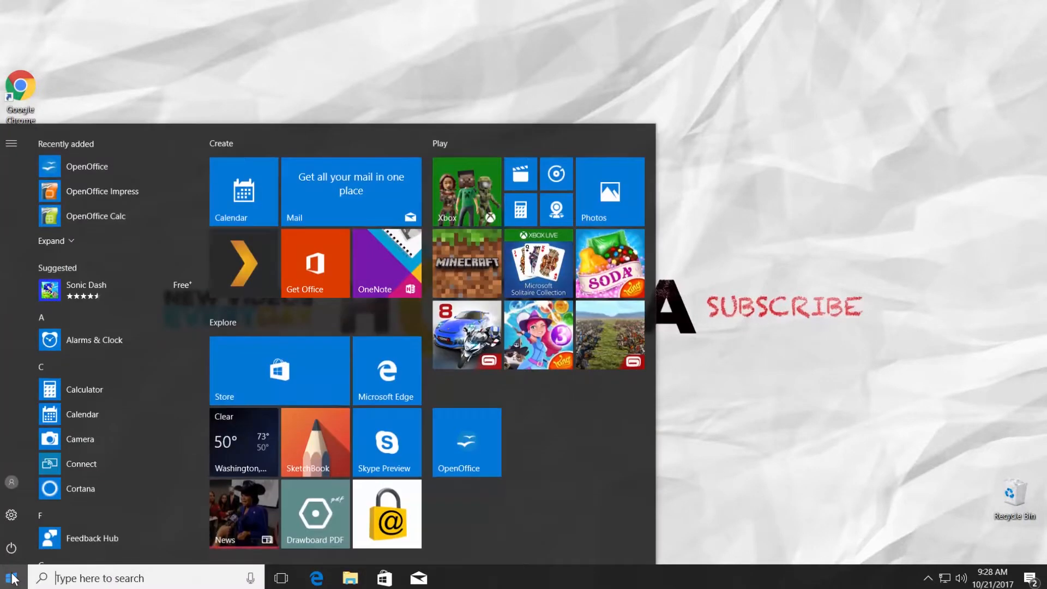
pyautogui.moveTo(11, 515)
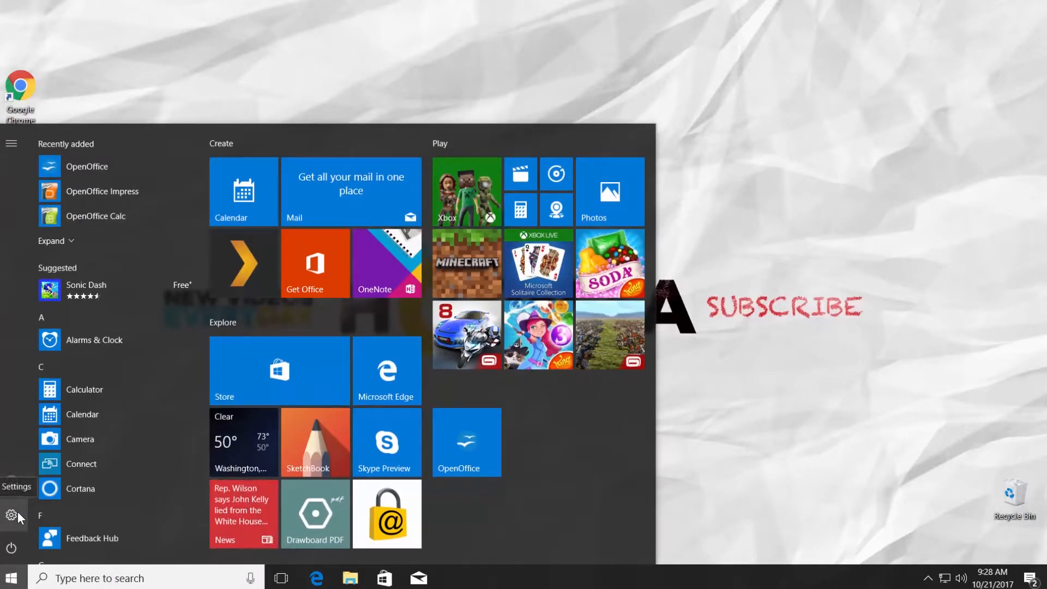
# Step: Launch Windows Settings and enter the System category on its Display page
pyautogui.click(11, 517)
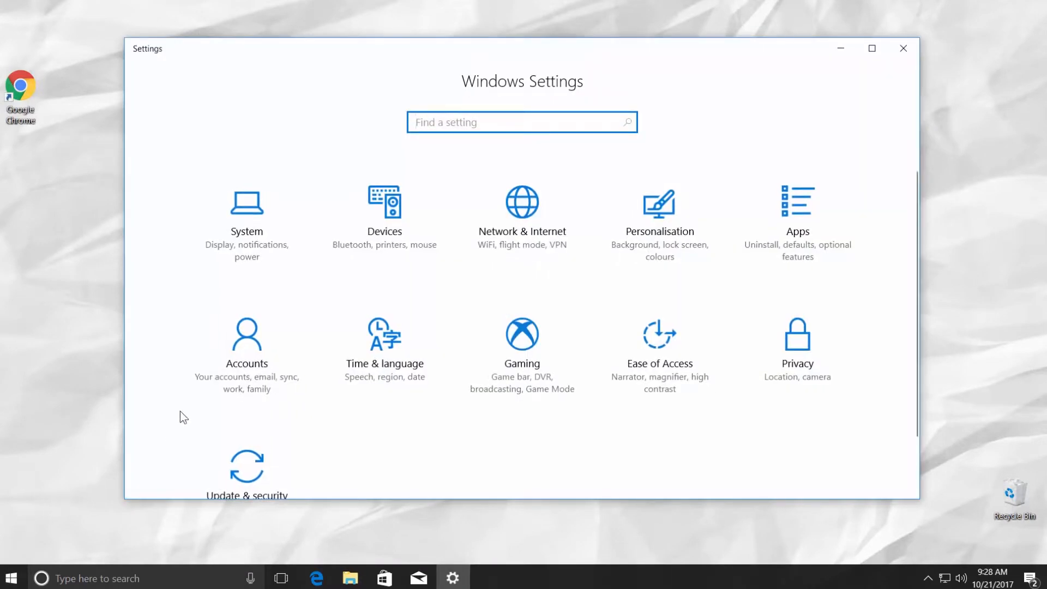
pyautogui.moveTo(246, 240)
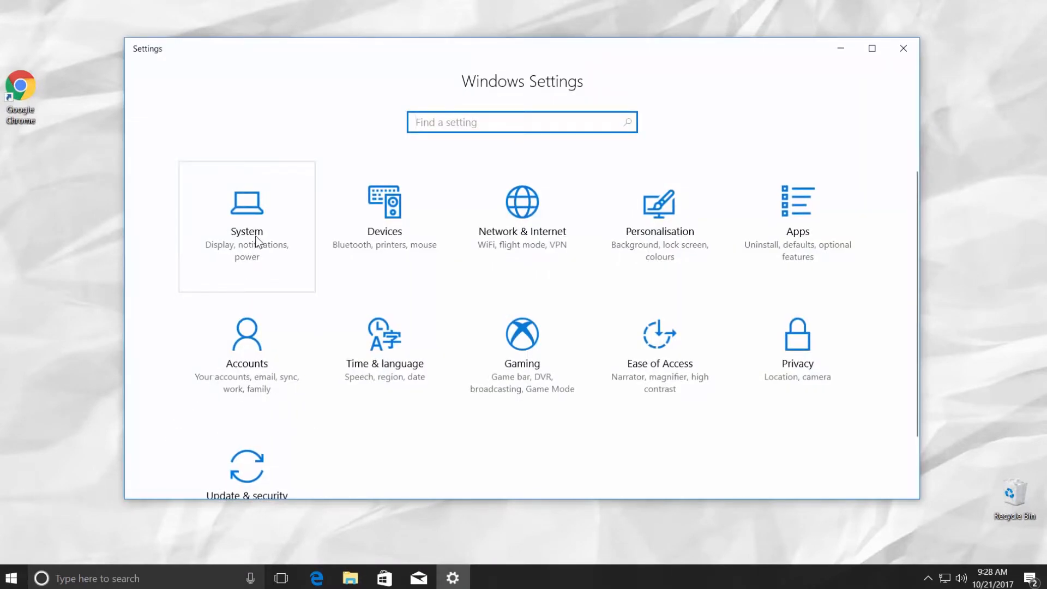
pyautogui.click(246, 226)
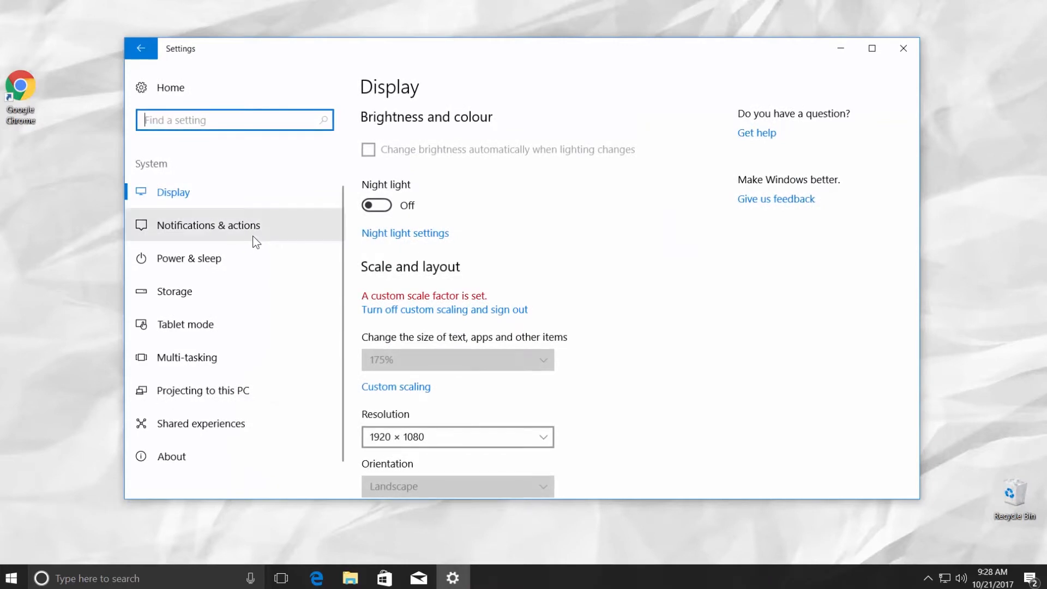
# Step: Go to the Storage page and switch Storage sense On
pyautogui.click(175, 292)
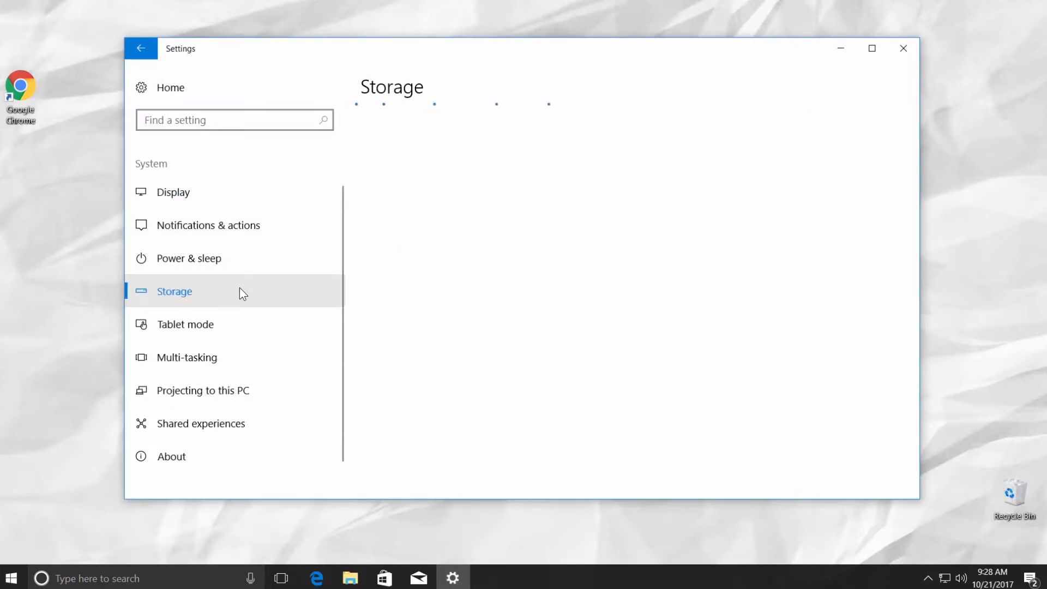
pyautogui.click(175, 292)
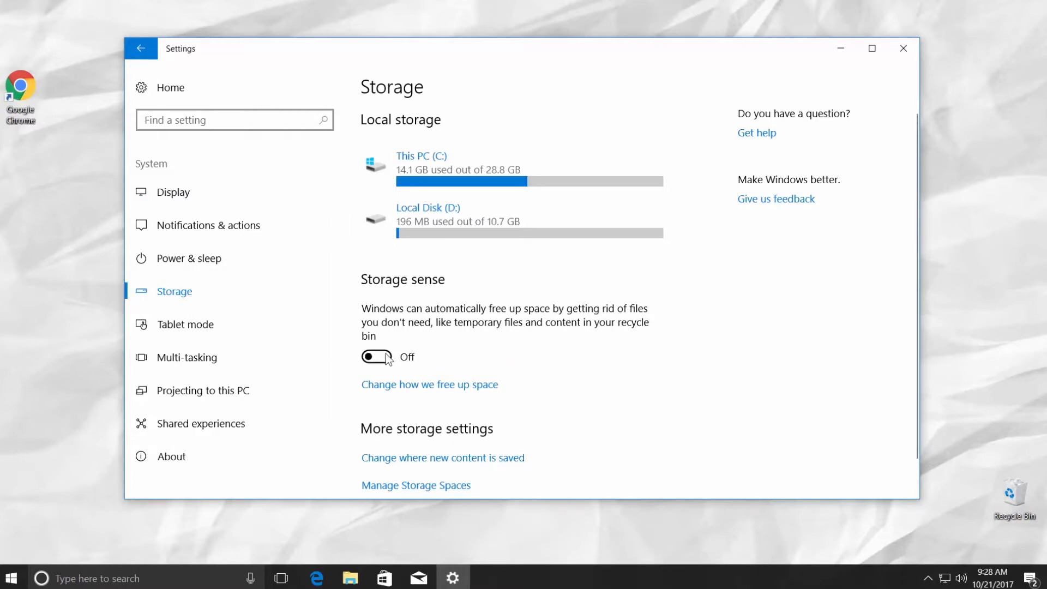
pyautogui.click(376, 357)
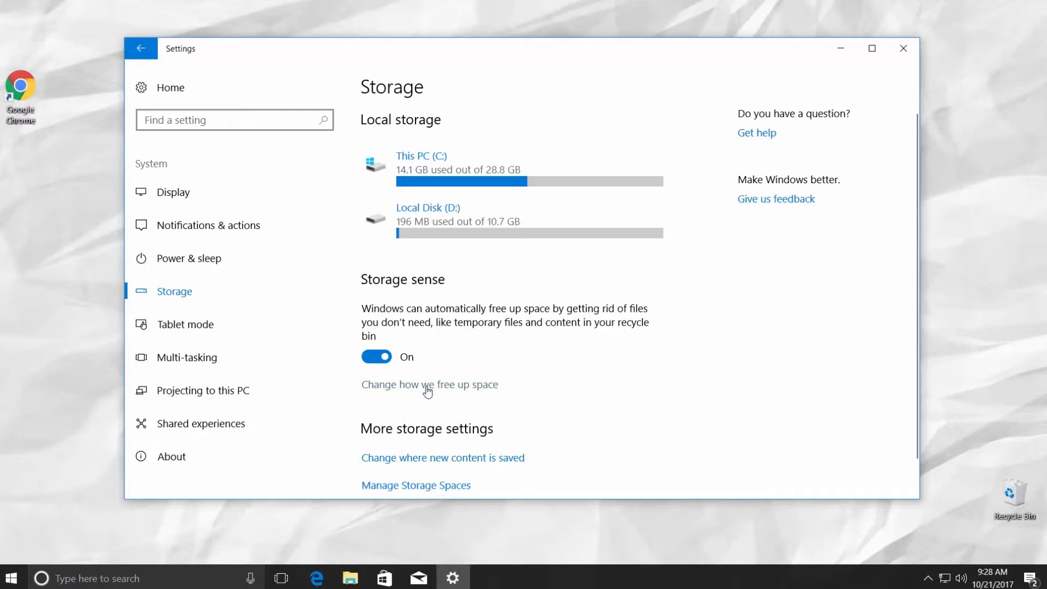
# Step: Go to 'Change how we free up space' and start a Clean now cleanup
pyautogui.click(430, 384)
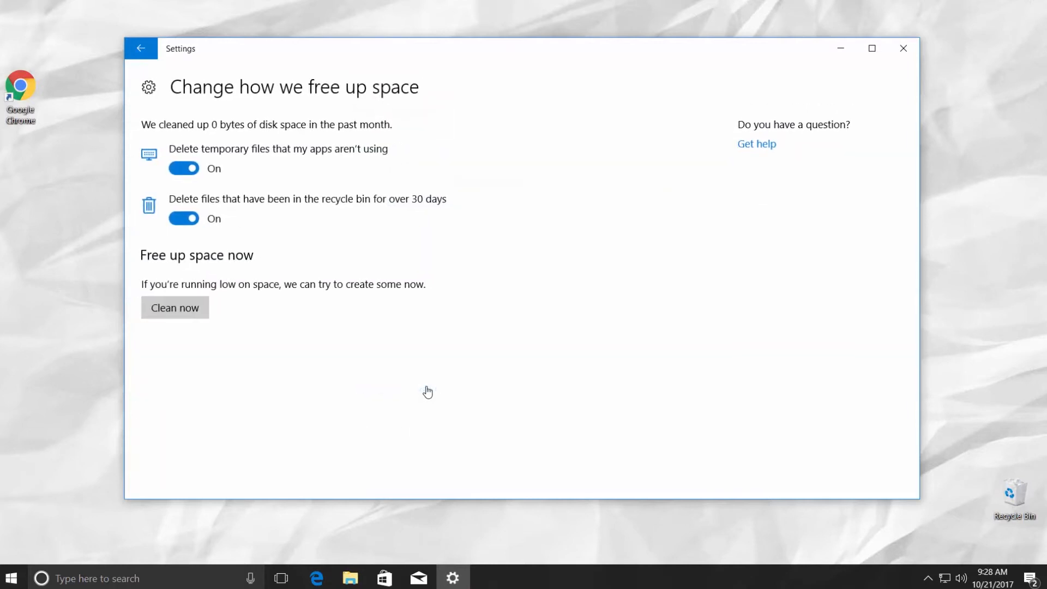
pyautogui.moveTo(219, 327)
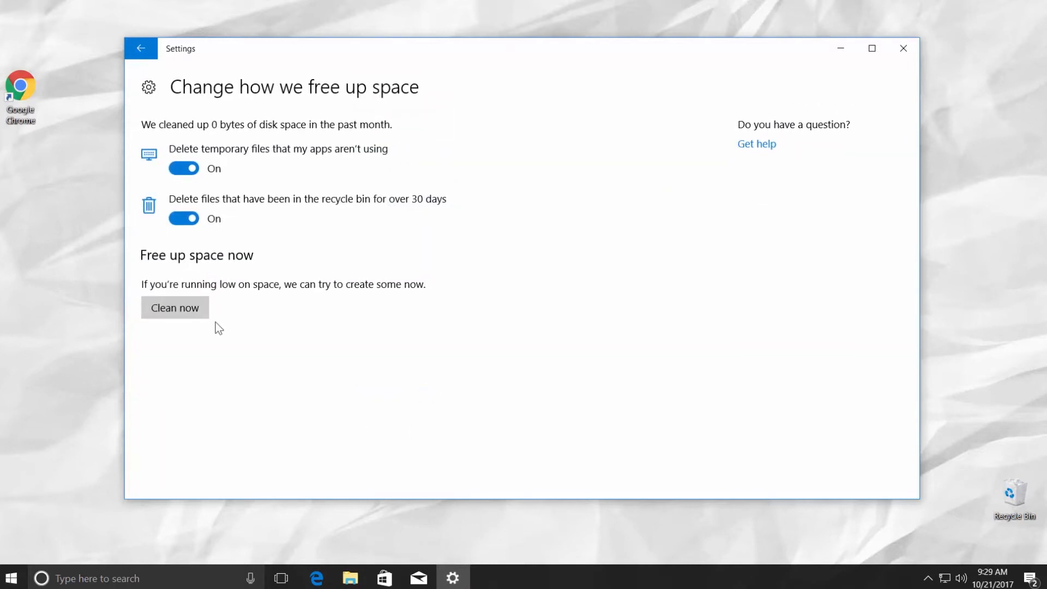
pyautogui.moveTo(185, 311)
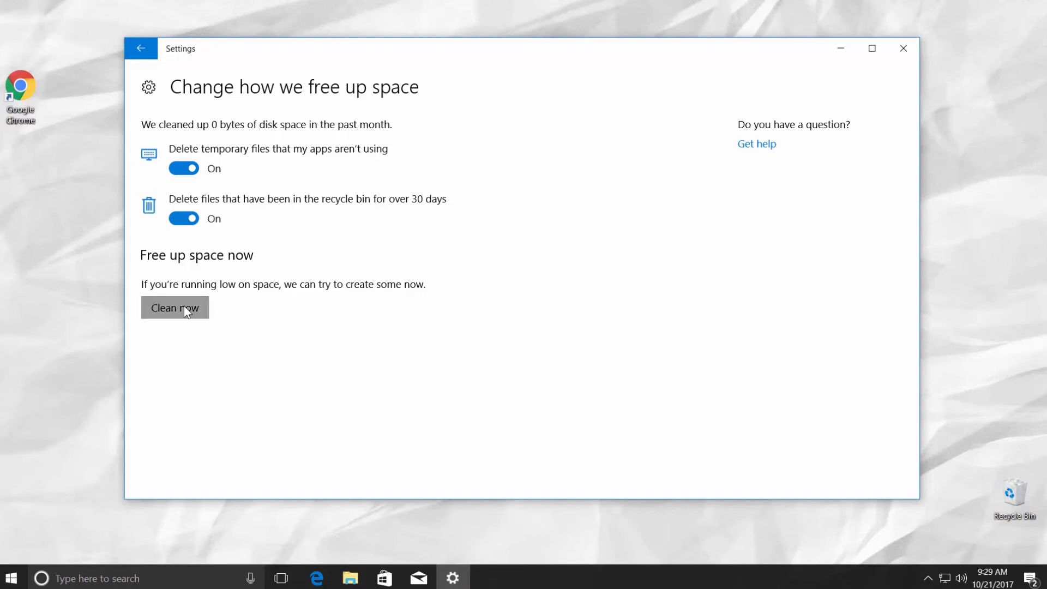
pyautogui.click(174, 307)
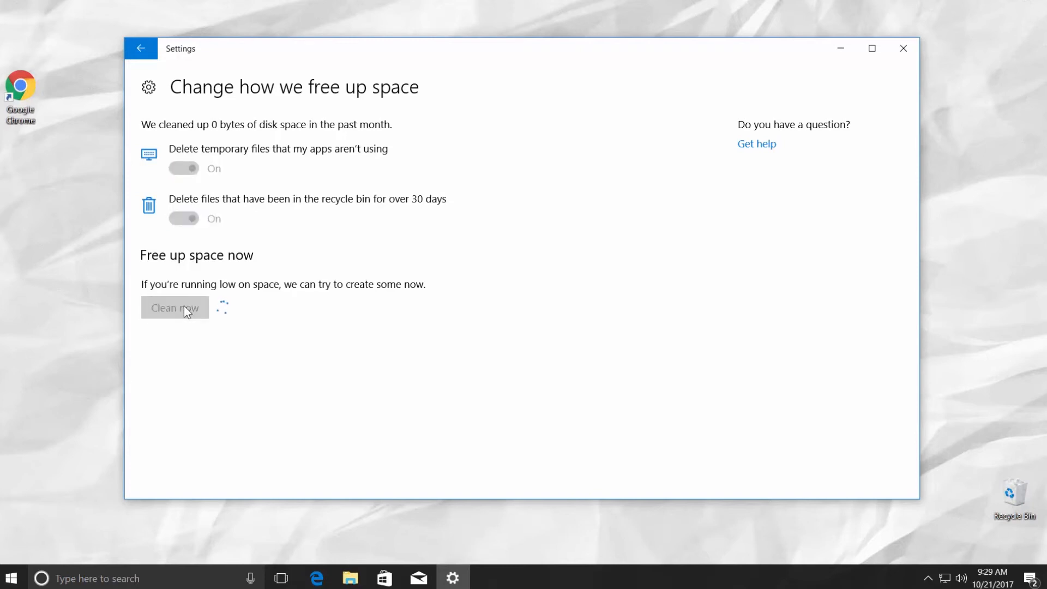